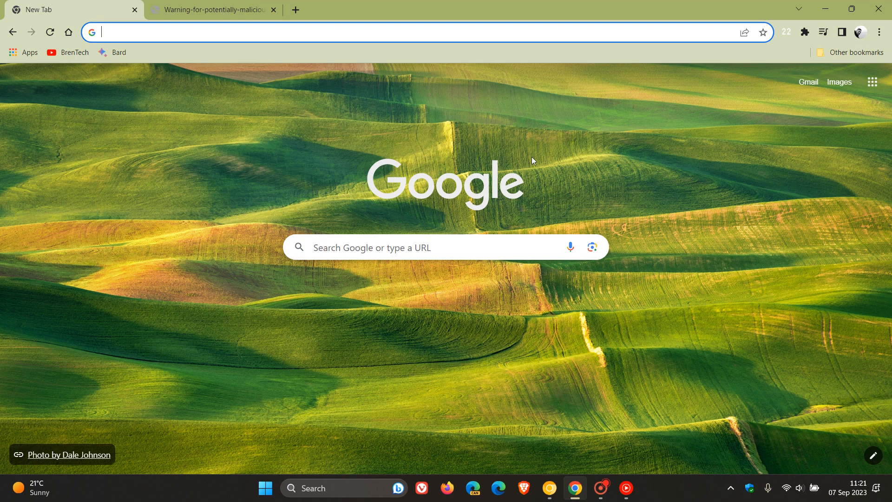
pyautogui.moveTo(651, 366)
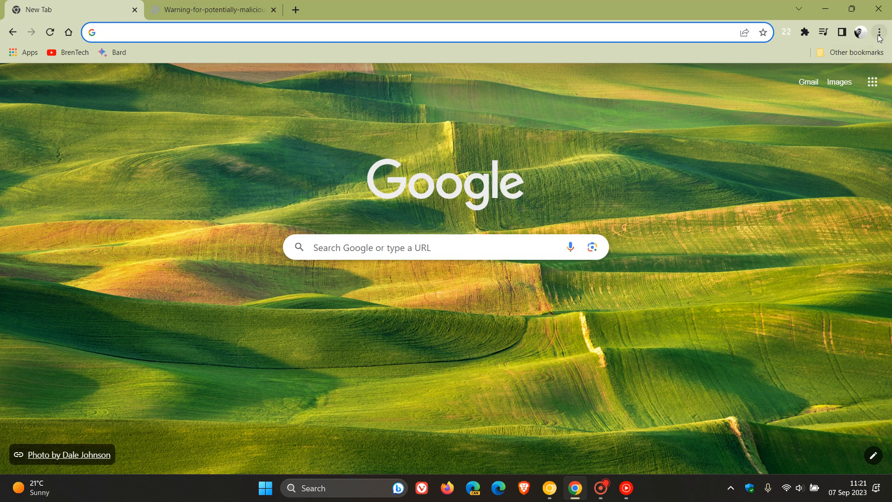
# Open the About Google Chrome page from the three-dot menu to check the installed version.
pyautogui.click(879, 32)
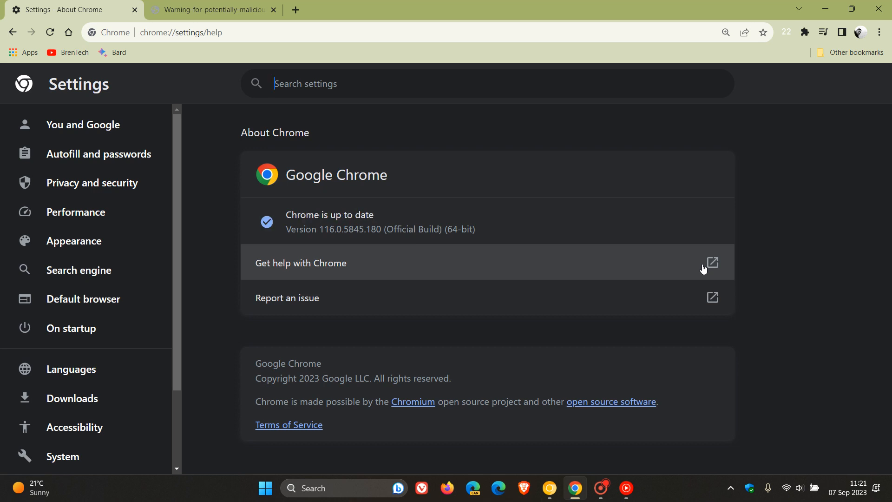
pyautogui.moveTo(649, 168)
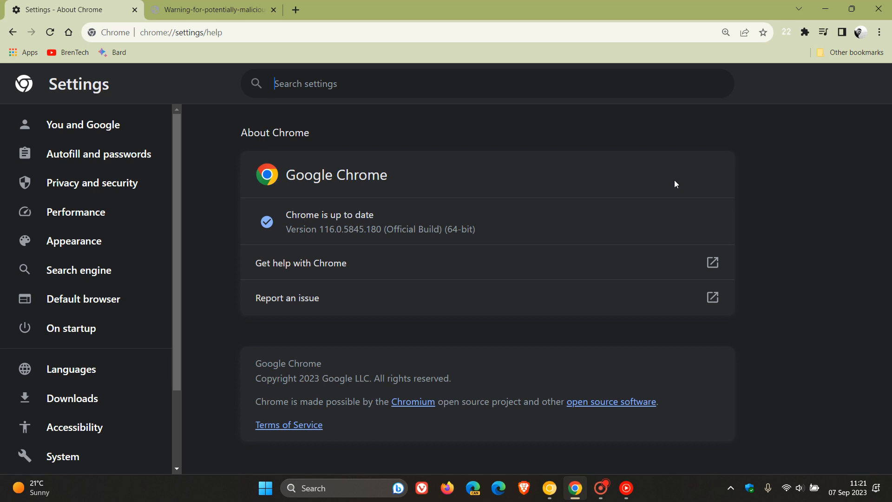
pyautogui.moveTo(860, 444)
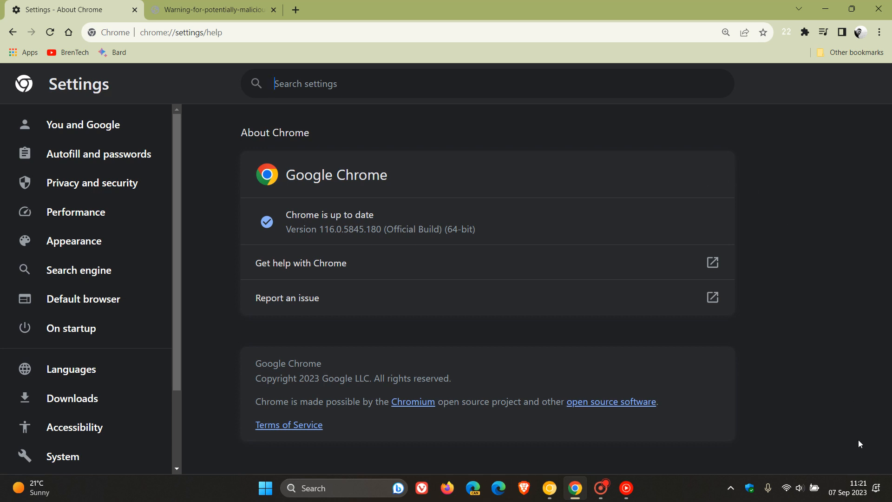
pyautogui.click(847, 492)
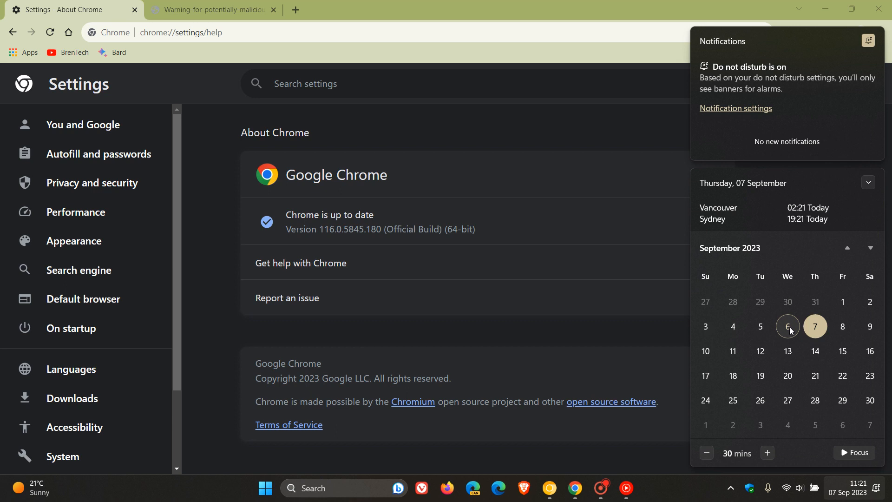
pyautogui.moveTo(760, 352)
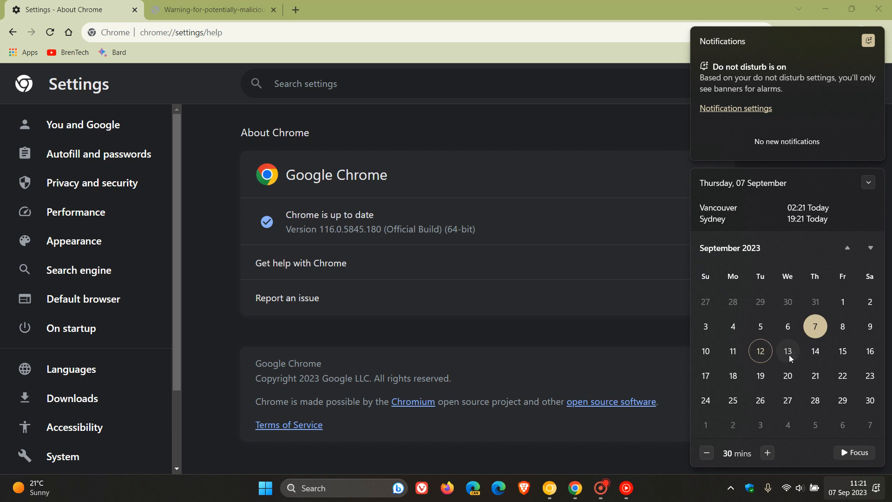
pyautogui.moveTo(625, 128)
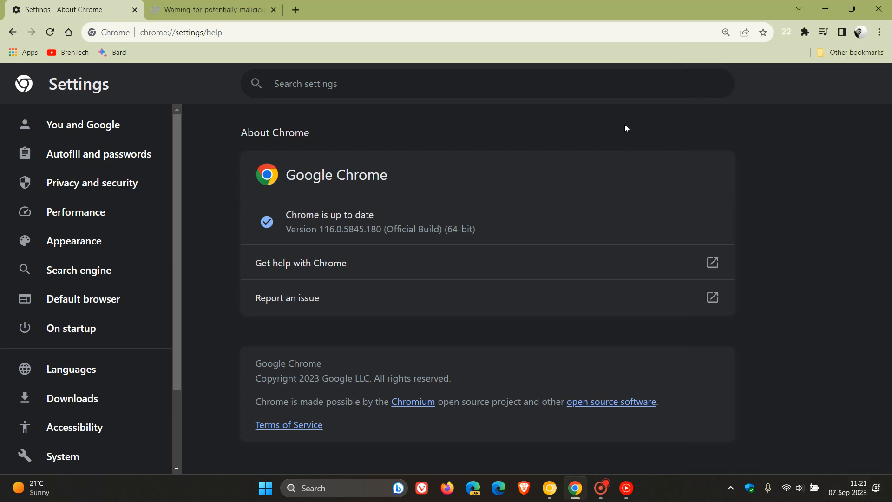
pyautogui.moveTo(629, 122)
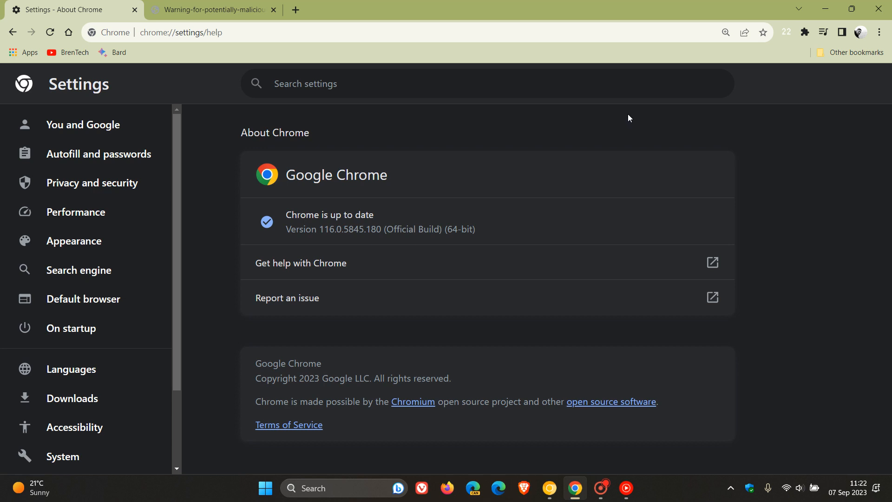
pyautogui.moveTo(294, 70)
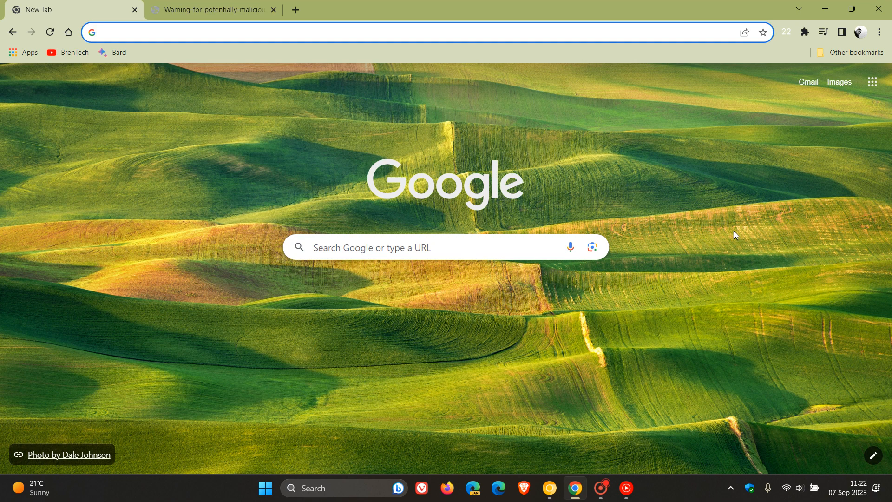
pyautogui.moveTo(699, 197)
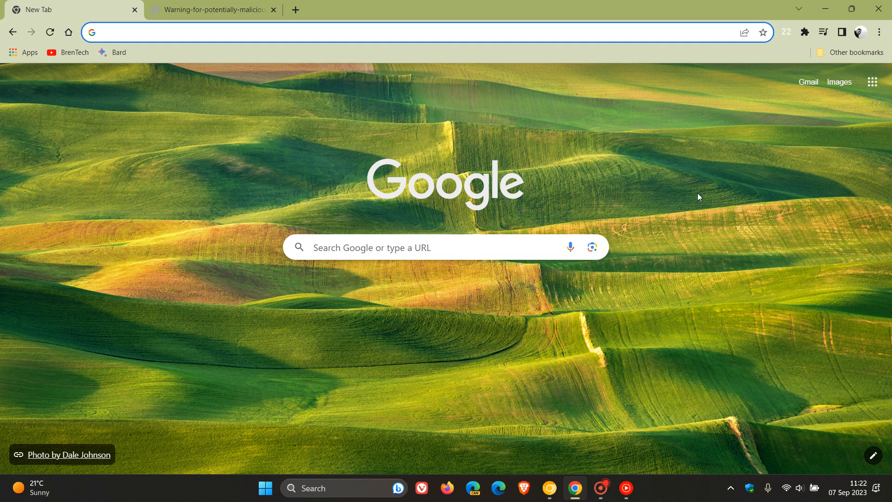
# Leave chrome://settings/help and return to the New Tab page with the Google search box.
pyautogui.click(227, 32)
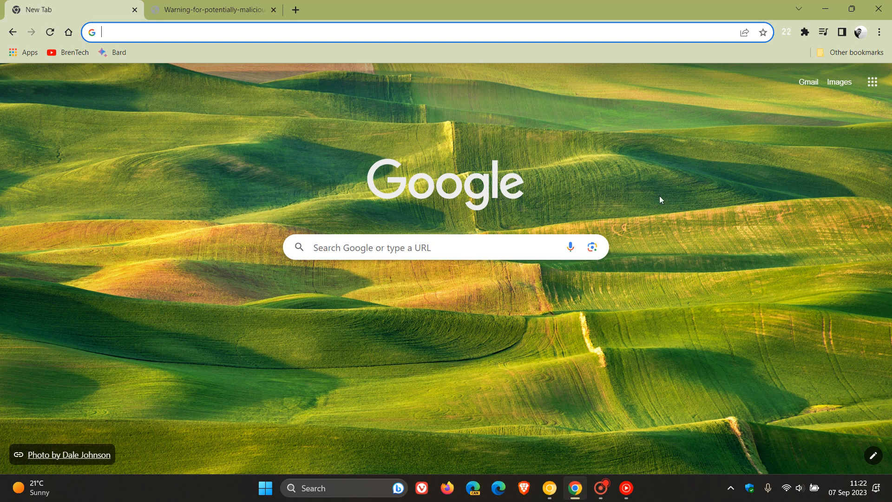
pyautogui.moveTo(711, 139)
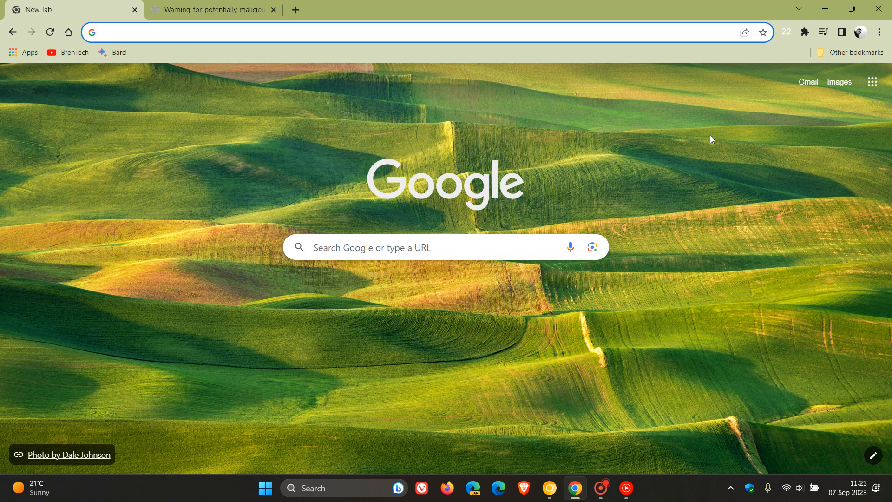
pyautogui.moveTo(702, 134)
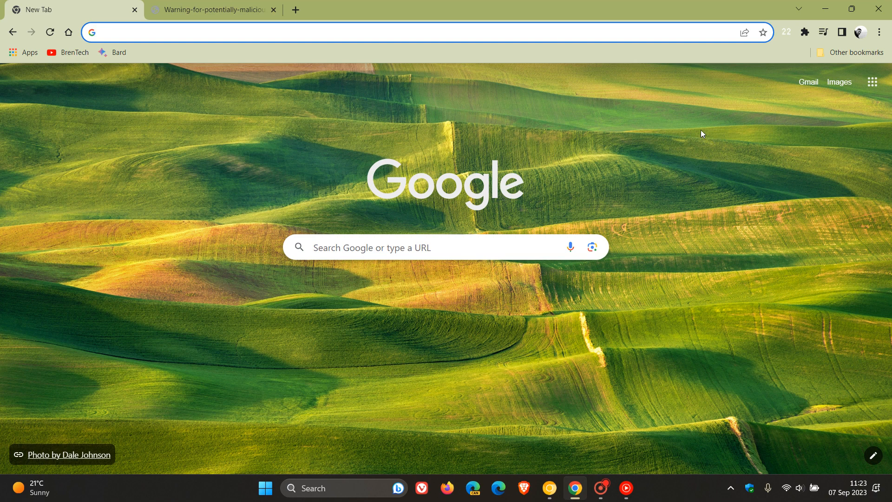
# Switch to the tab showing Warning-for-potentially-malicious-Chrome-extension.jpg with the Safety check screenshot.
pyautogui.click(227, 32)
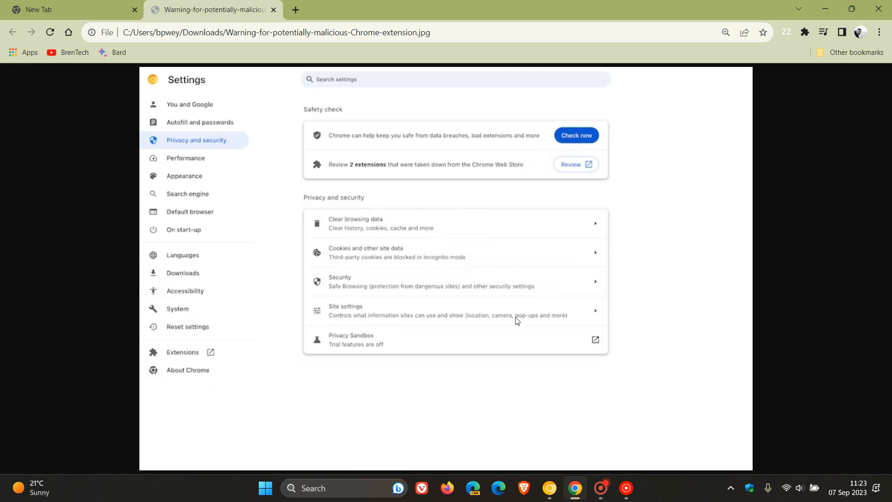
pyautogui.moveTo(524, 266)
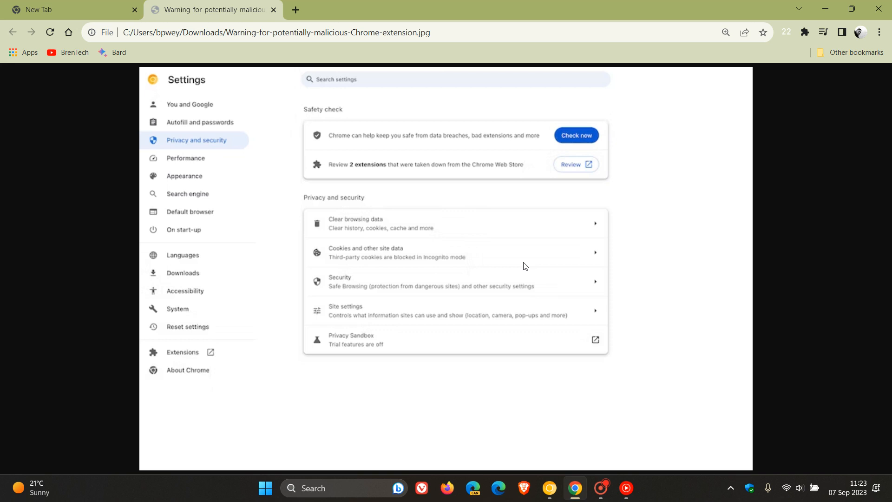
pyautogui.moveTo(685, 264)
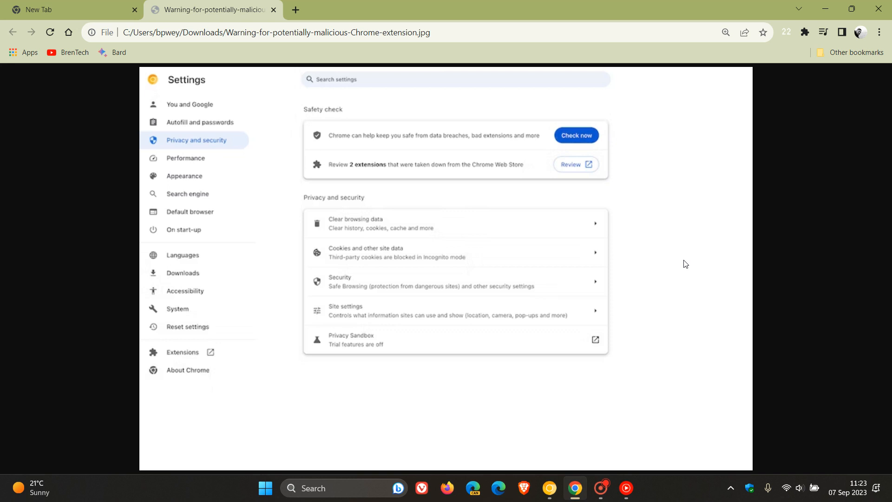
pyautogui.moveTo(353, 191)
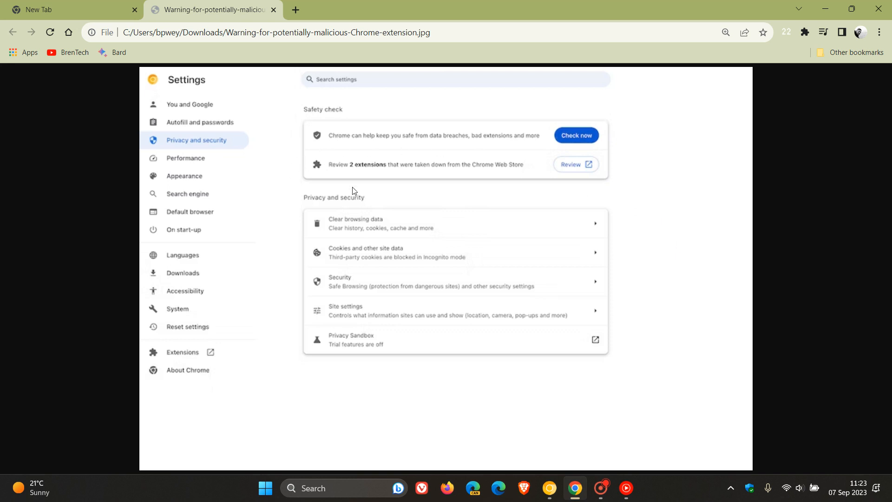
pyautogui.moveTo(459, 192)
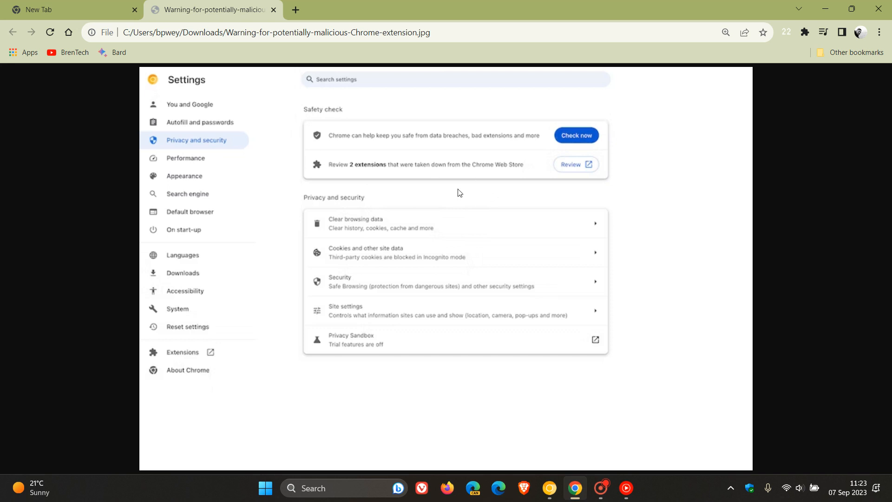
pyautogui.moveTo(348, 177)
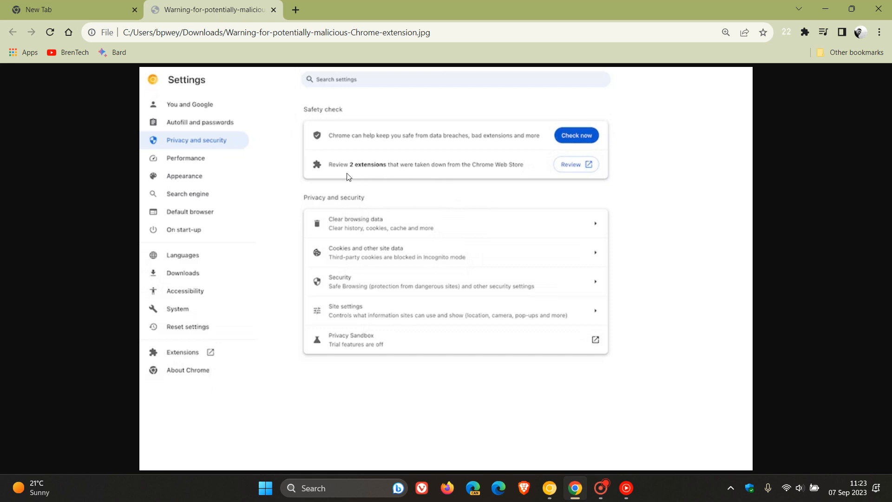
pyautogui.moveTo(471, 181)
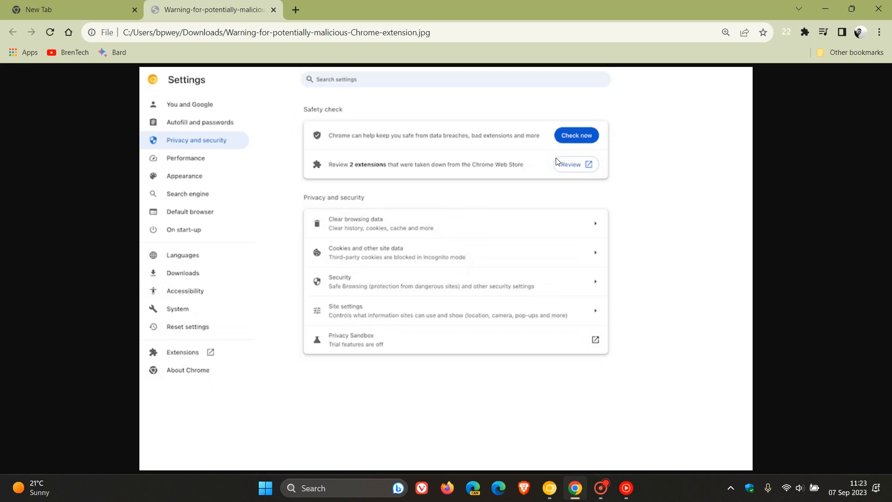
pyautogui.moveTo(398, 124)
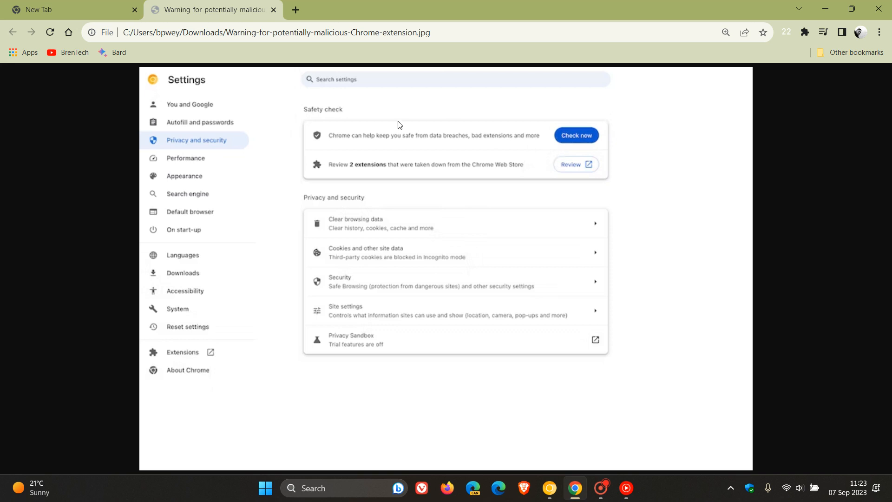
# Switch to Chrome Canary's New Tab page with the canyon wallpaper.
pyautogui.click(72, 10)
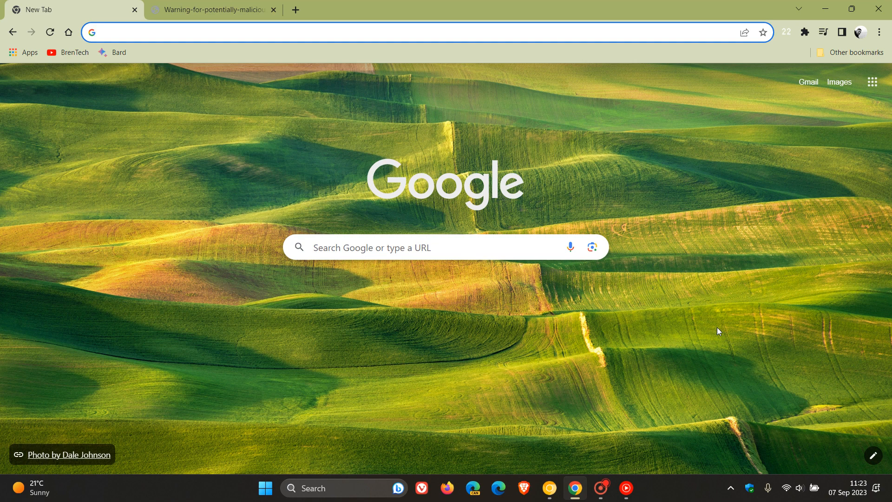
pyautogui.moveTo(549, 487)
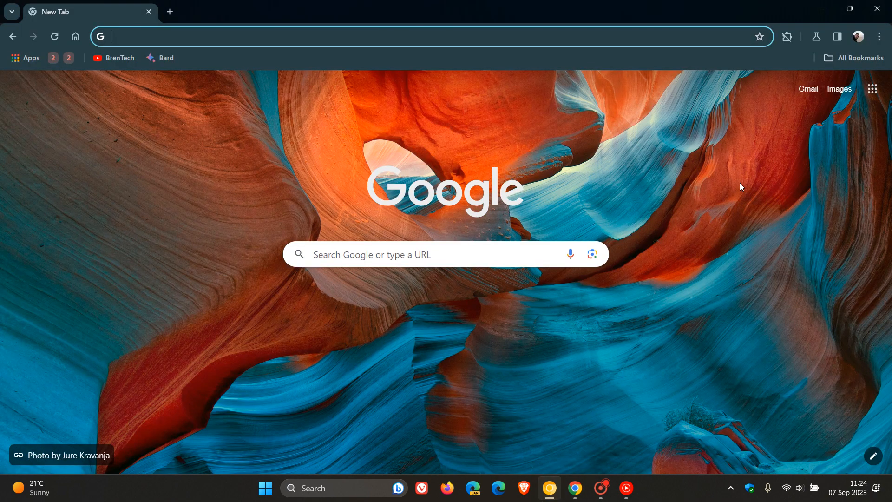
pyautogui.moveTo(798, 30)
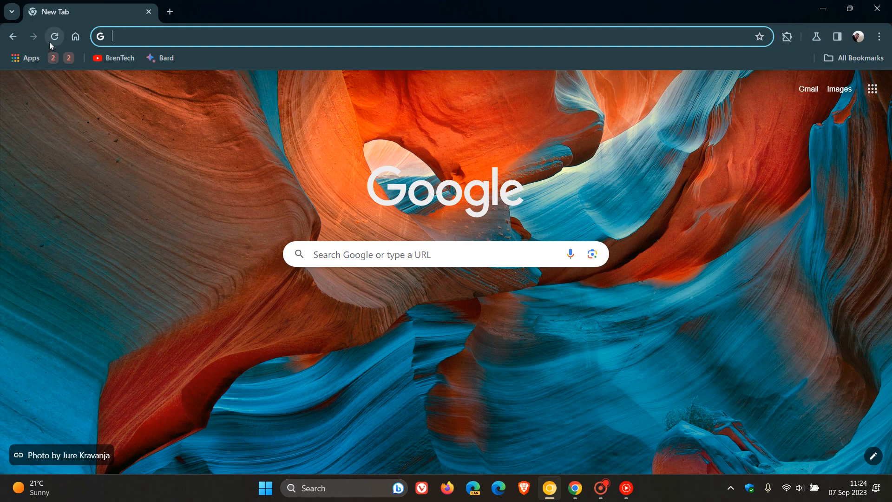
pyautogui.moveTo(819, 225)
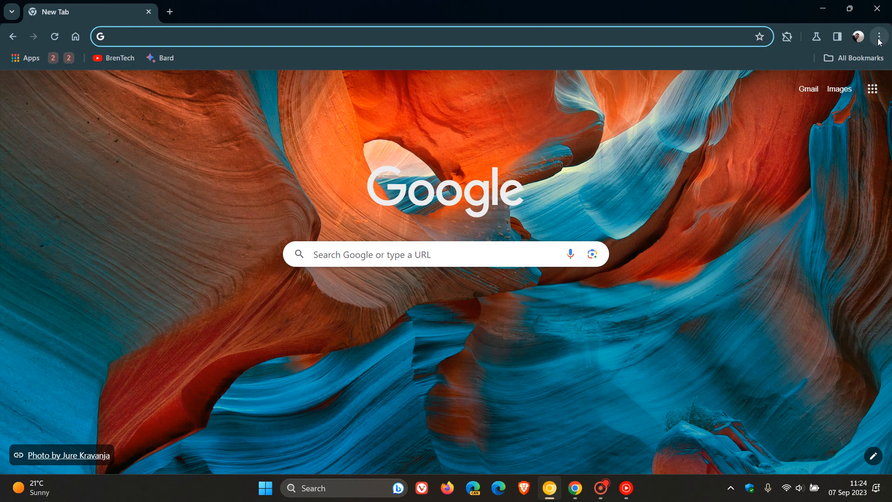
pyautogui.click(877, 36)
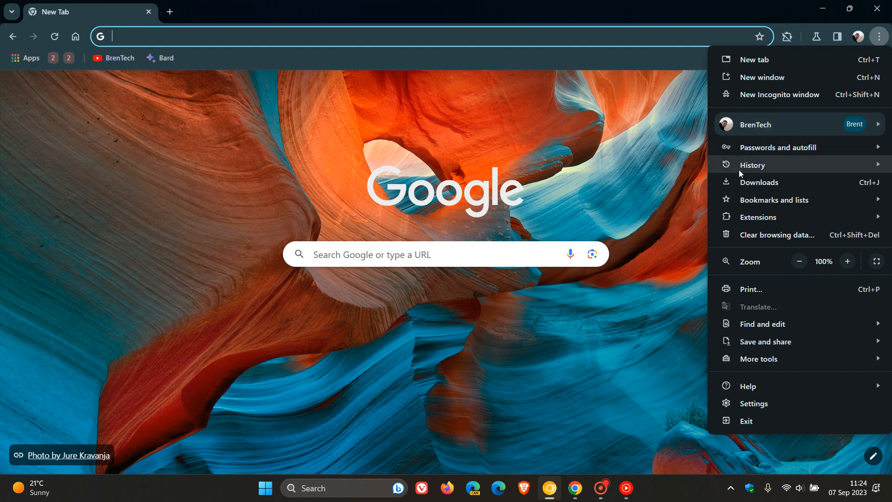
pyautogui.moveTo(757, 217)
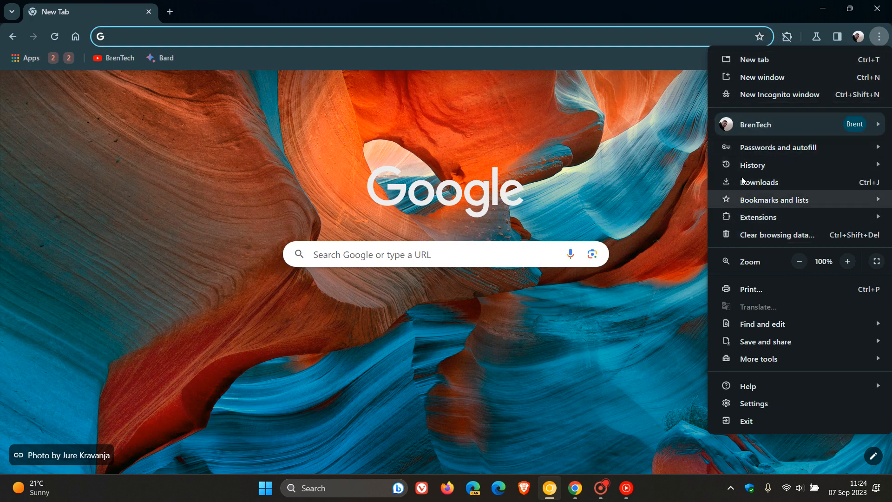
pyautogui.moveTo(817, 202)
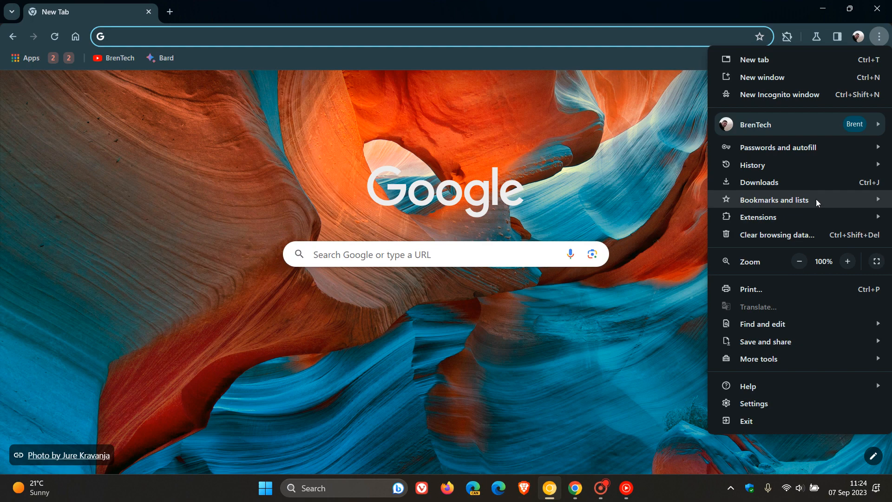
pyautogui.moveTo(802, 121)
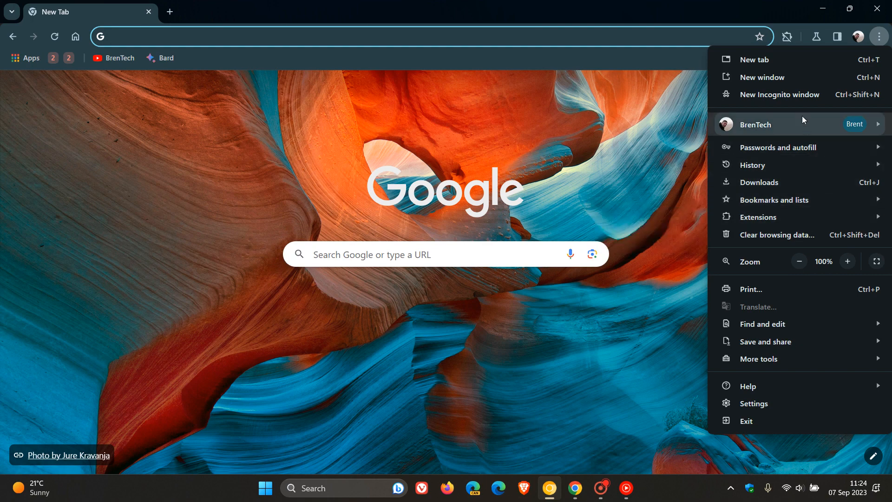
pyautogui.click(755, 124)
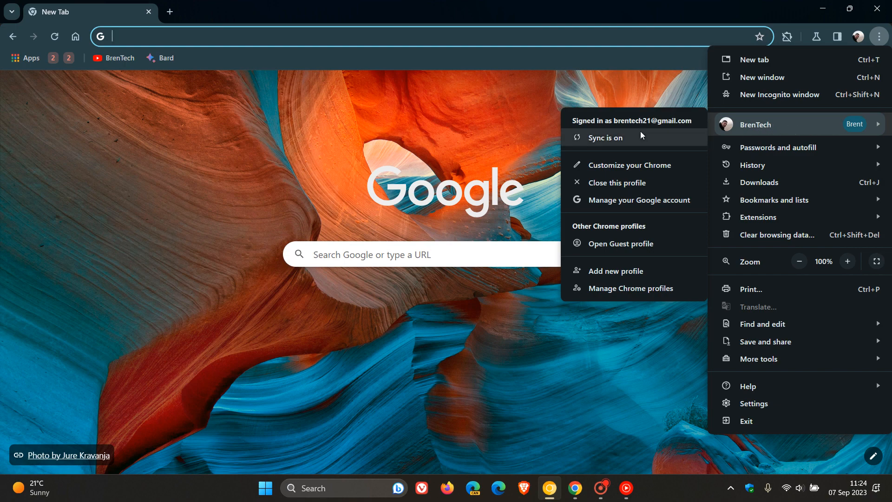
pyautogui.moveTo(613, 135)
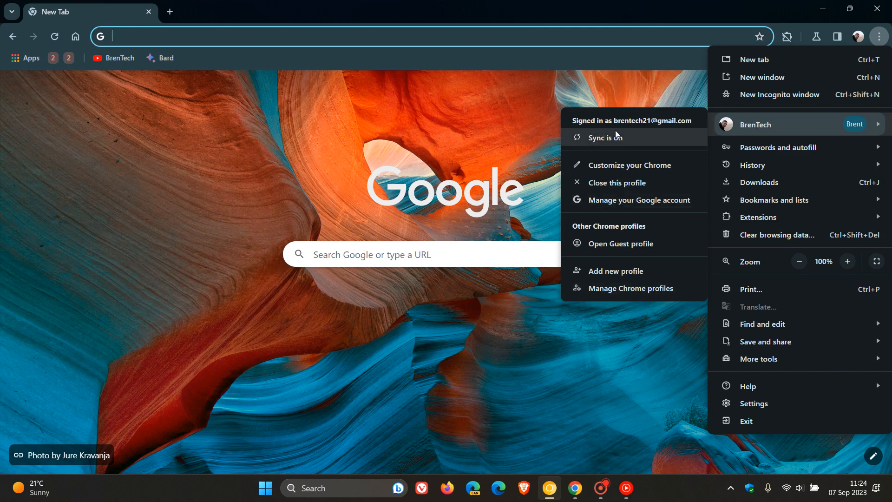
pyautogui.moveTo(637, 165)
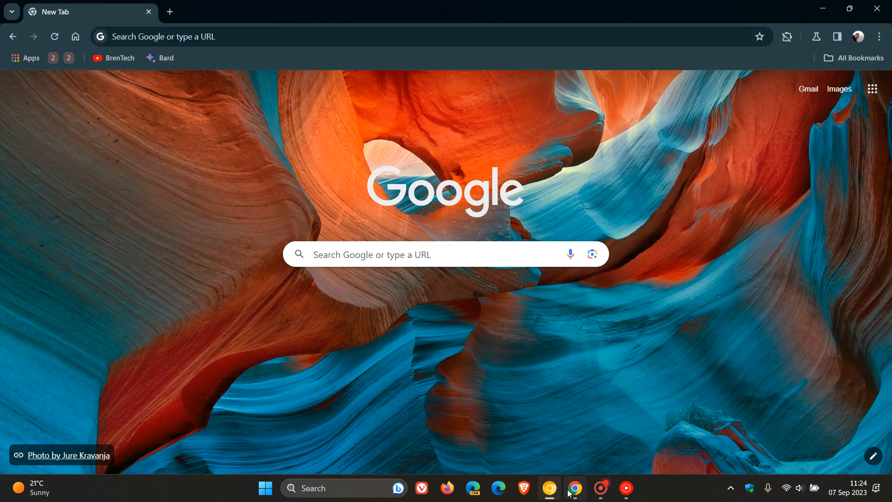
pyautogui.click(880, 32)
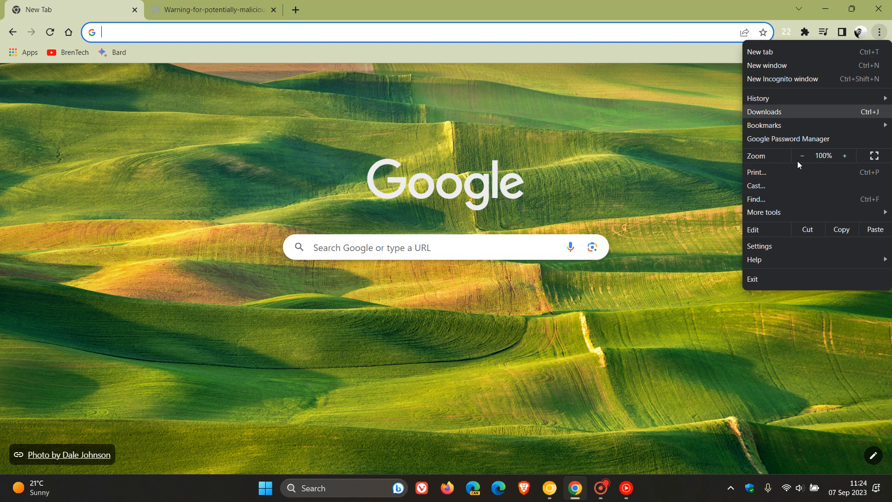
pyautogui.moveTo(694, 354)
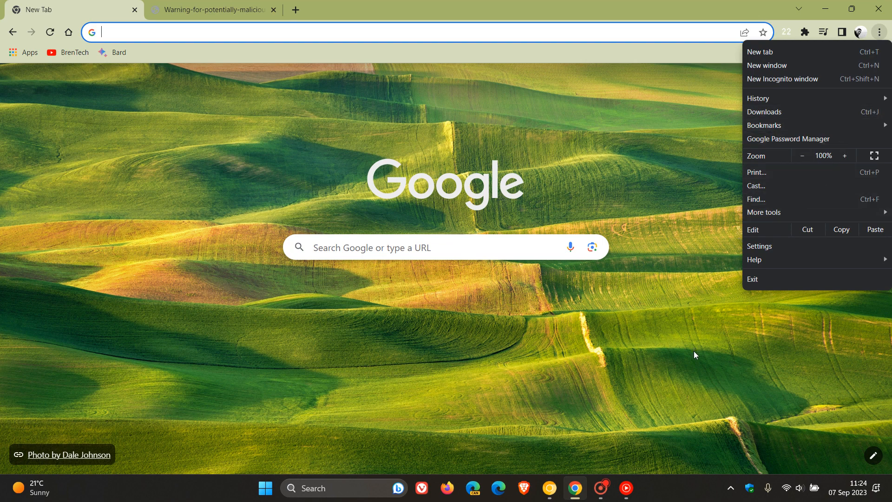
pyautogui.moveTo(690, 353)
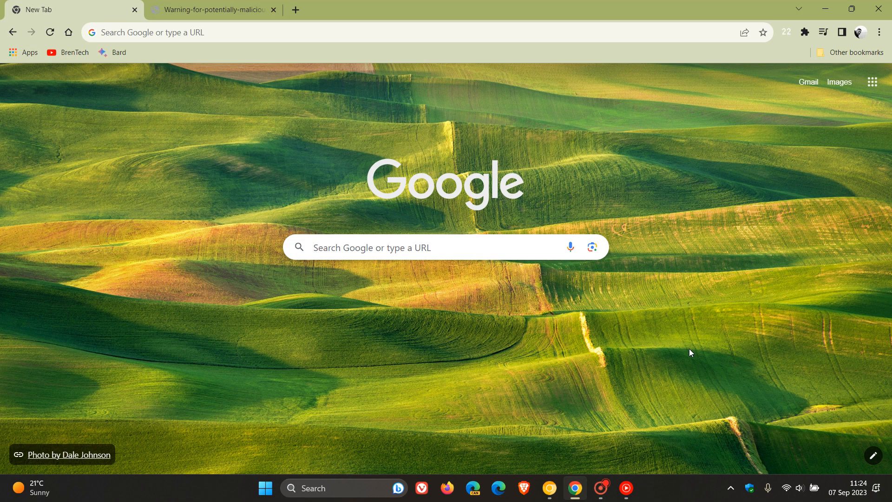
pyautogui.moveTo(73, 52)
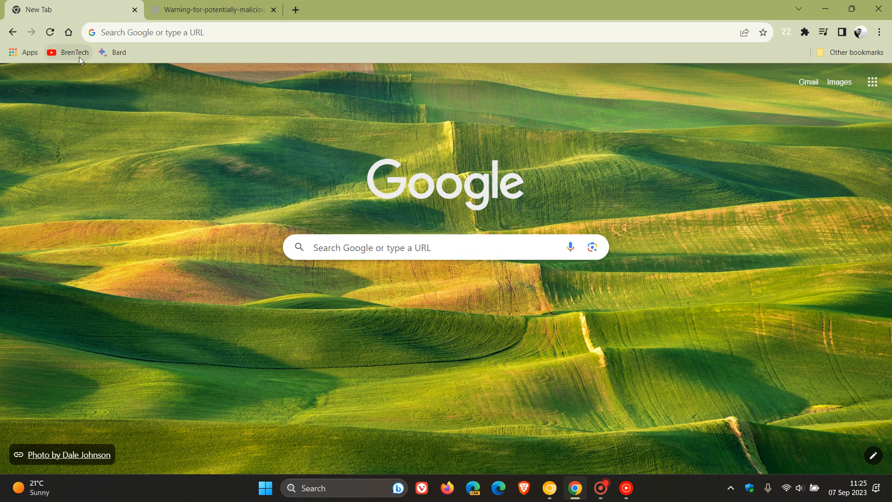
pyautogui.click(67, 52)
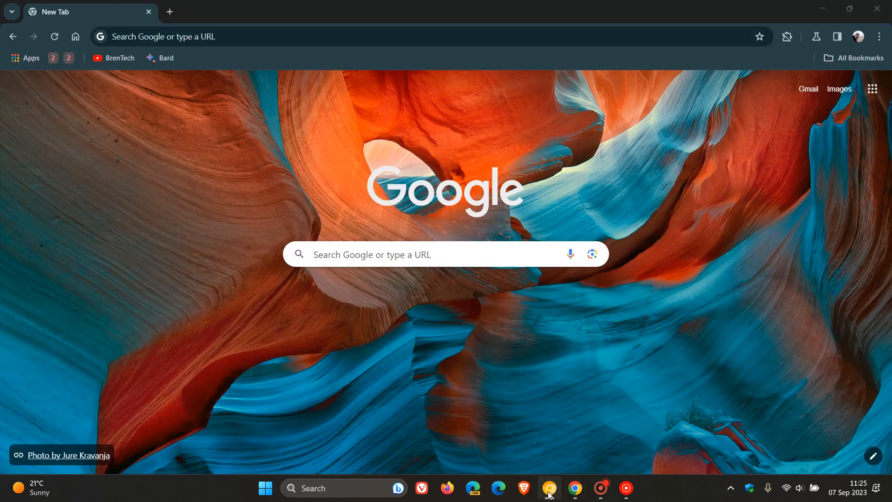
# Load the BrenTech channel bookmark and show youtube.com's site information panel confirming a secure connection.
pyautogui.click(119, 58)
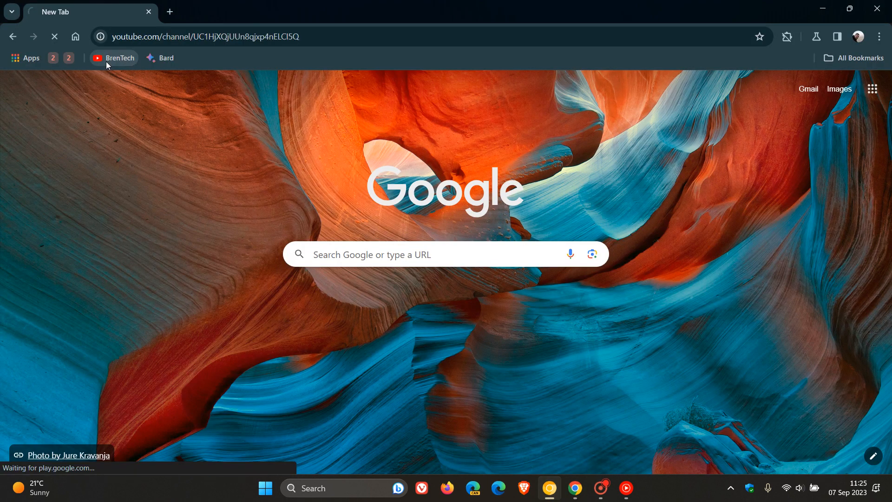
pyautogui.click(113, 58)
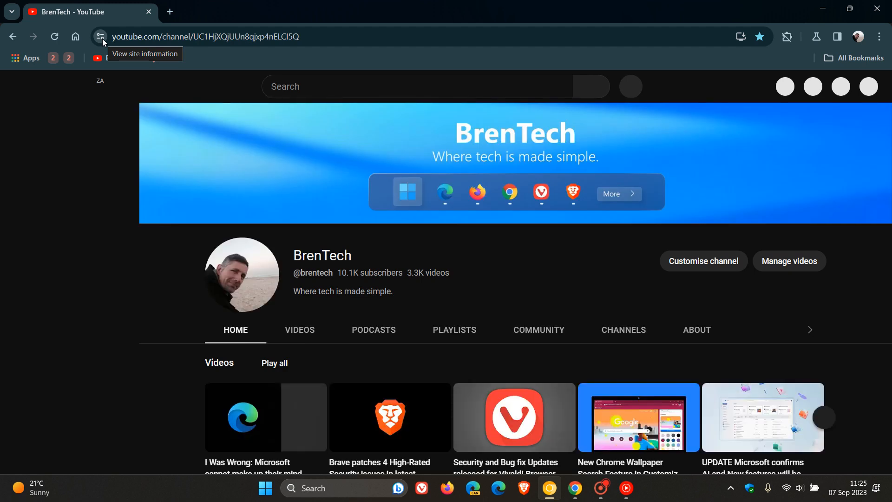
pyautogui.click(99, 37)
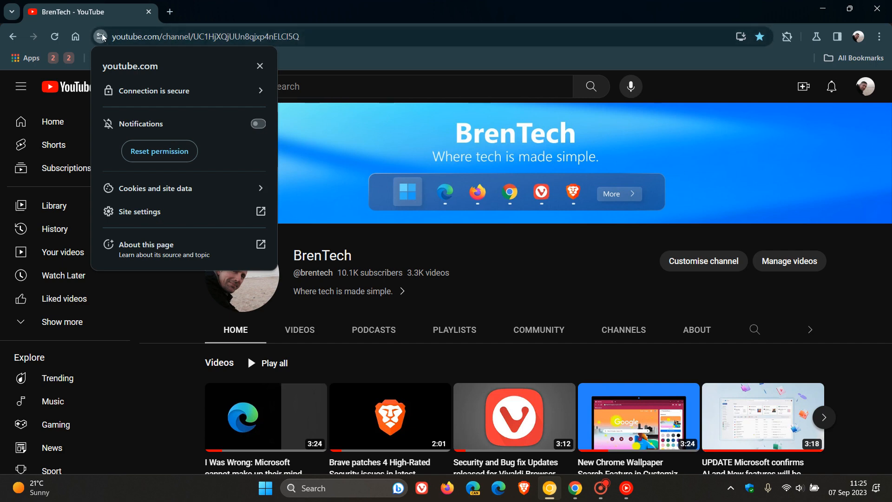
pyautogui.moveTo(350, 69)
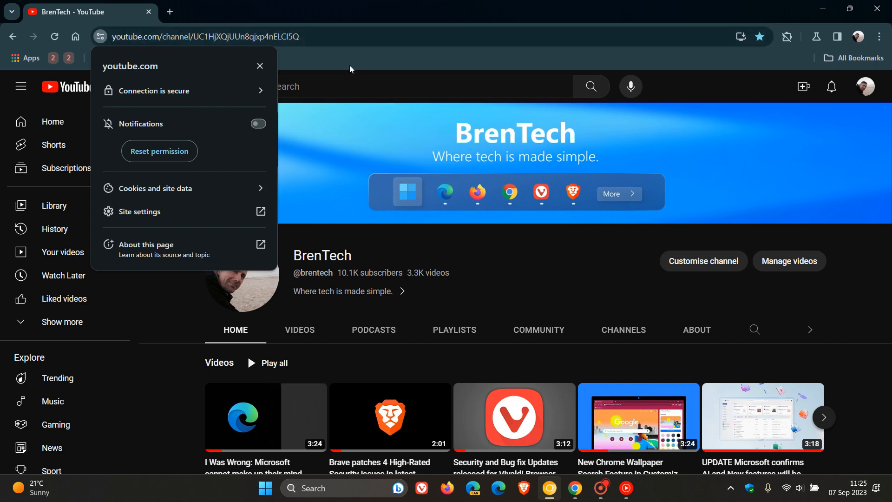